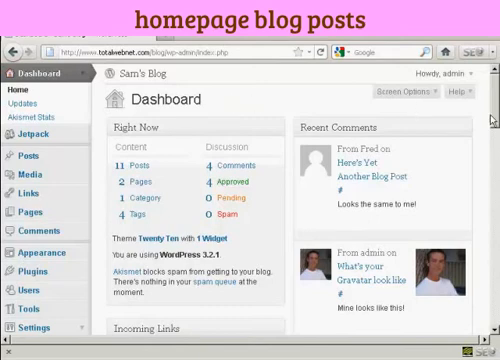
Step: Reach the Reading Settings page via Settings in the admin sidebar
{"action": "scroll", "scroll_direction": "down", "scroll_amount": 3}
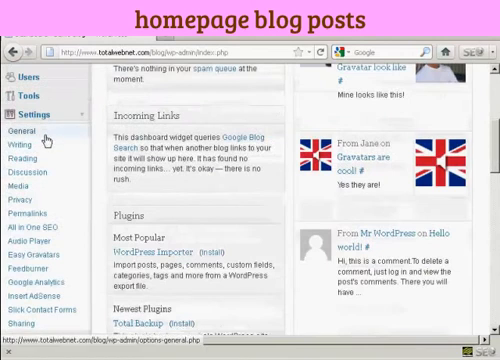
{"action": "left_click", "coordinate": [34, 156]}
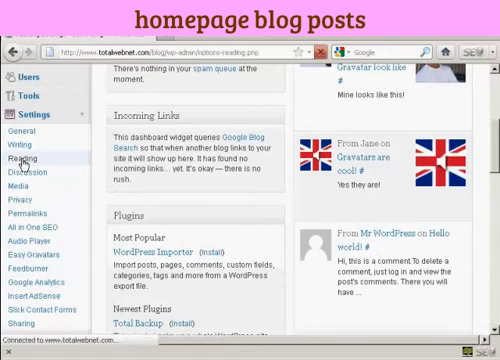
{"action": "left_click", "coordinate": [32, 156]}
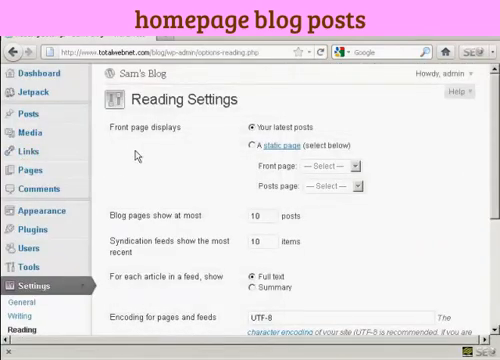
{"action": "mouse_move", "coordinate": [178, 140]}
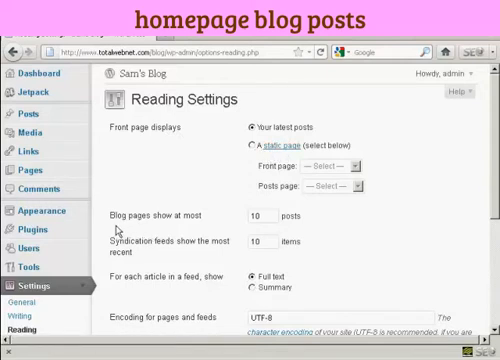
{"action": "mouse_move", "coordinate": [184, 228]}
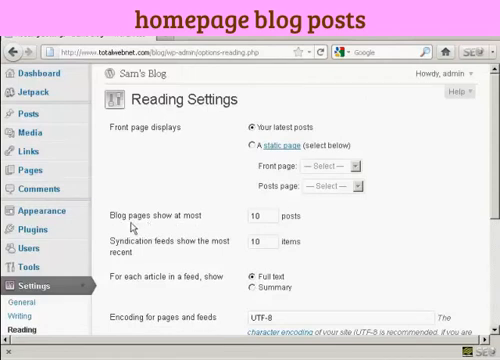
{"action": "mouse_move", "coordinate": [304, 218]}
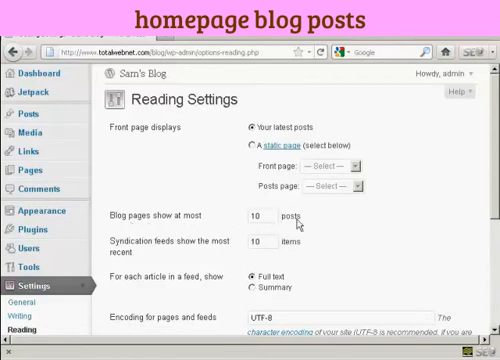
{"action": "mouse_move", "coordinate": [288, 228]}
{"action": "type", "text": "5"}
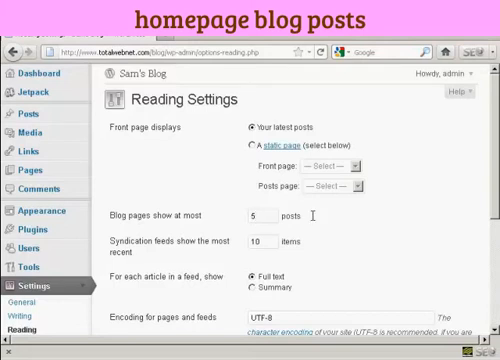
{"action": "mouse_move", "coordinate": [158, 258]}
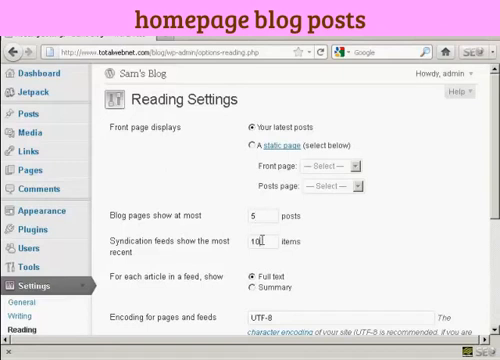
Step: Select the 'Syndication feeds show the most recent' count so it can be replaced with 5
{"action": "triple_click", "coordinate": [258, 244]}
{"action": "type", "text": "5"}
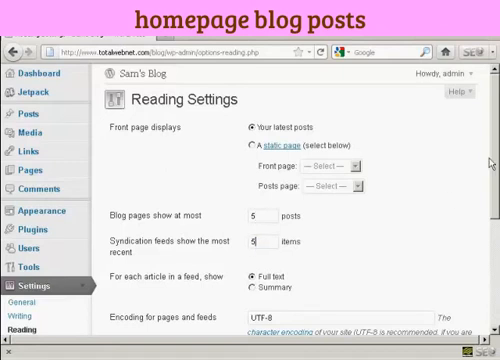
{"action": "scroll", "scroll_direction": "down", "scroll_amount": 3}
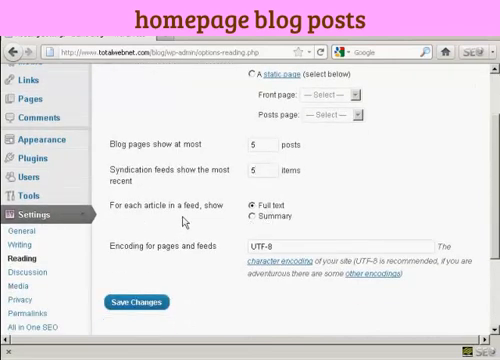
{"action": "mouse_move", "coordinate": [250, 216]}
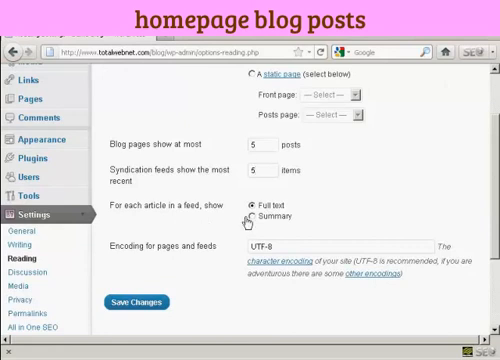
{"action": "mouse_move", "coordinate": [336, 216]}
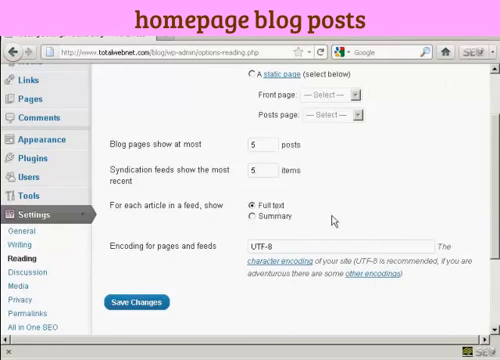
{"action": "left_click", "coordinate": [250, 216]}
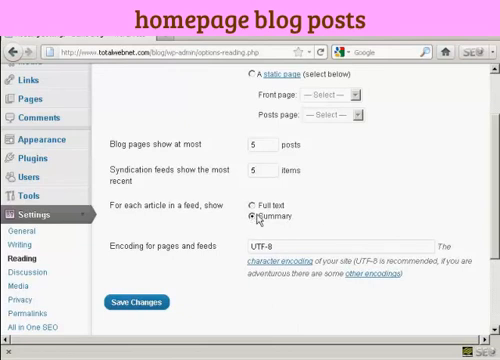
{"action": "left_click", "coordinate": [252, 204]}
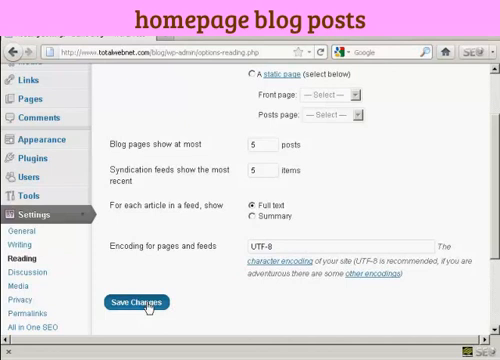
Step: Save the Reading Settings with 5 posts per page and 5 feed items
{"action": "left_click", "coordinate": [136, 302]}
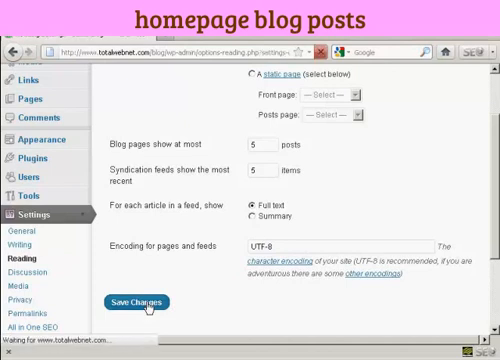
{"action": "left_click", "coordinate": [136, 302]}
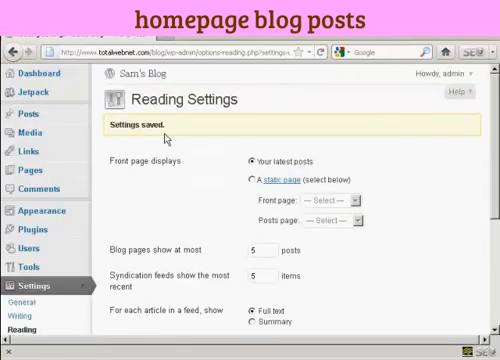